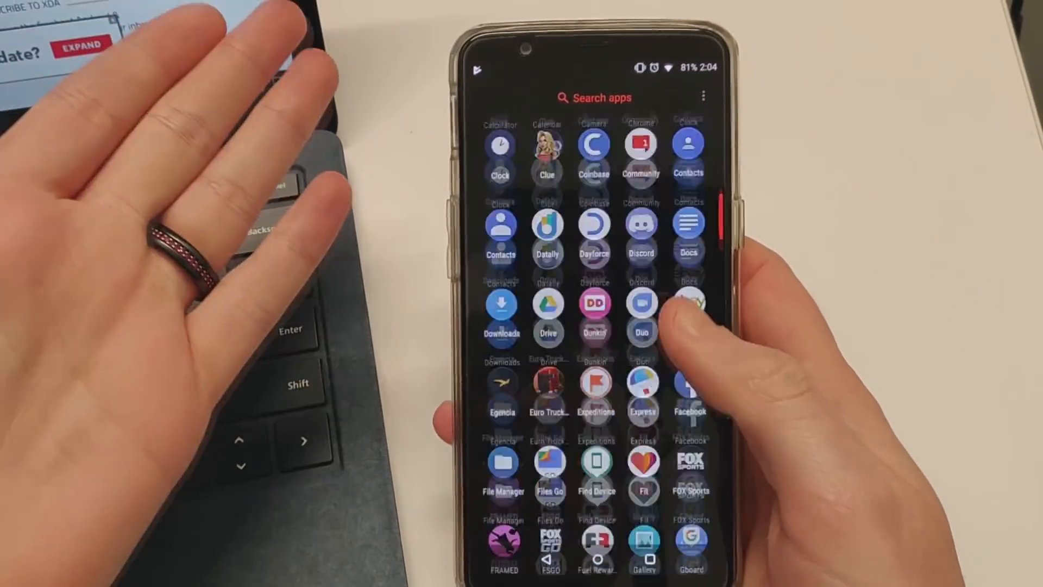
Open the XDA article on enabling YouTube dark theme without root and read through its steps.
{"action": "scroll", "scroll_direction": "down", "scroll_amount": 3}
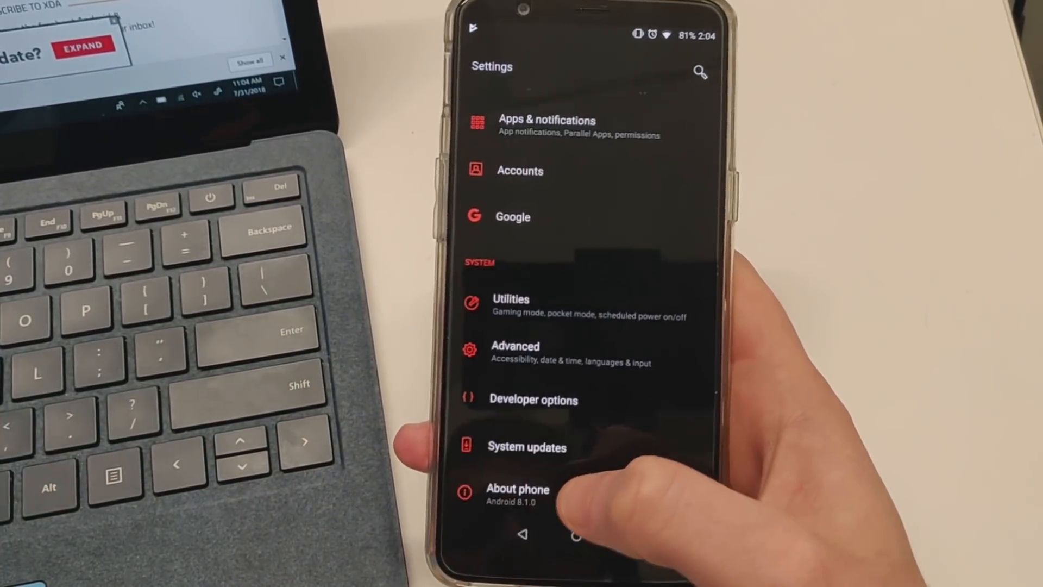
{"action": "left_click", "coordinate": [517, 490]}
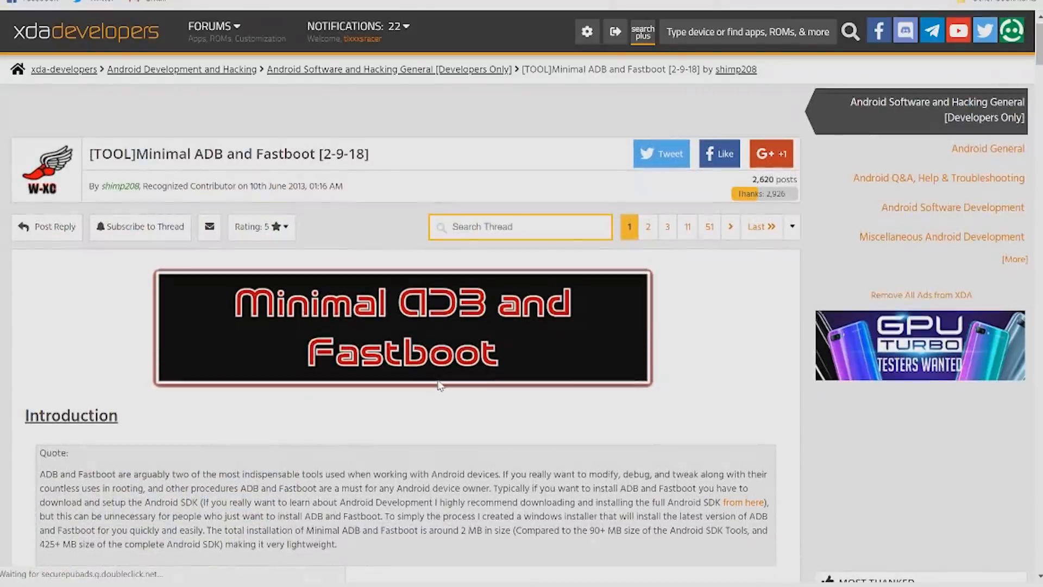
{"action": "scroll", "scroll_direction": "down", "scroll_amount": 3}
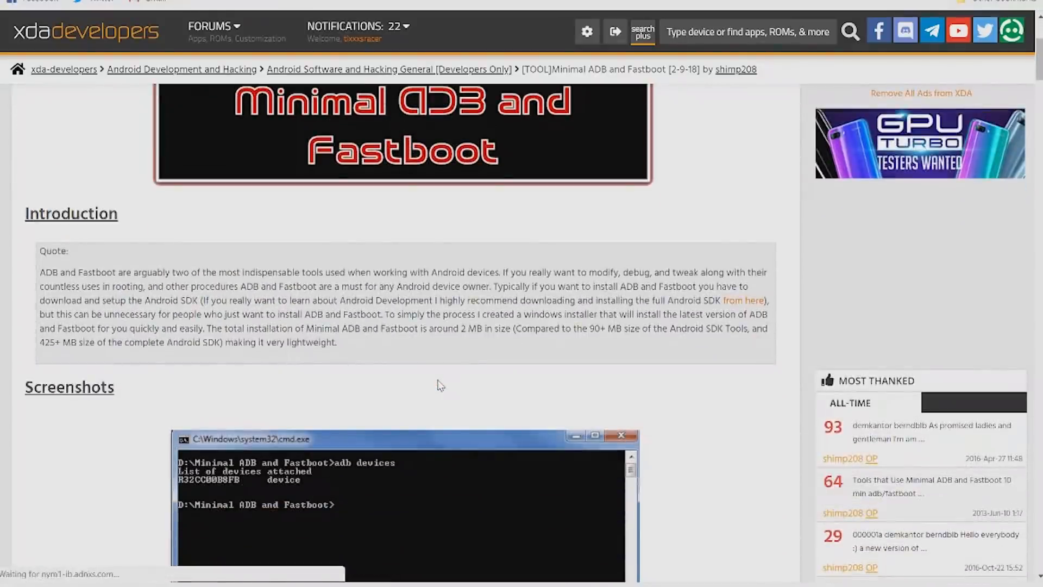
{"action": "scroll", "scroll_direction": "down", "scroll_amount": 3}
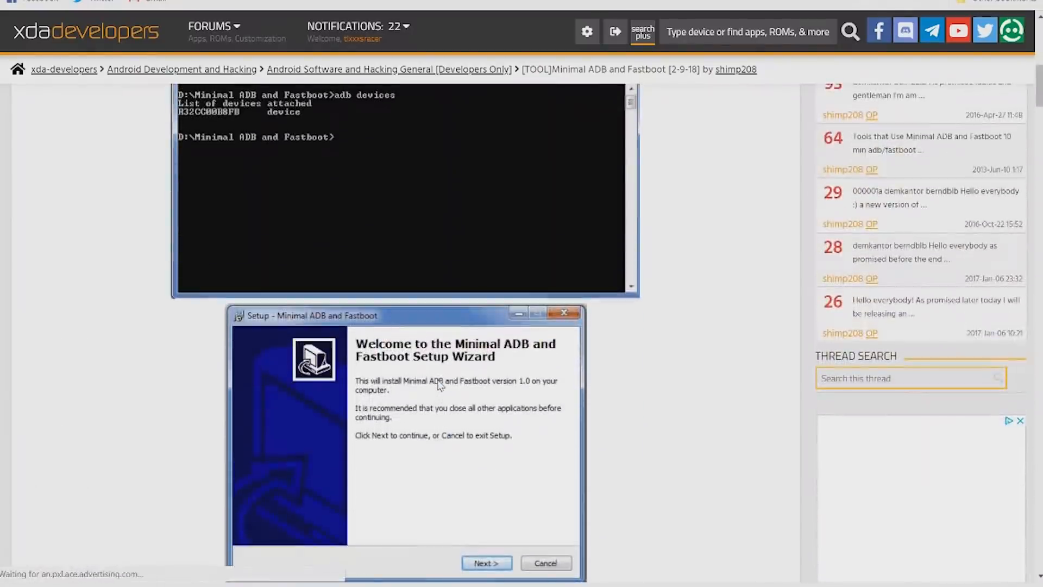
{"action": "scroll", "scroll_direction": "down", "scroll_amount": 3}
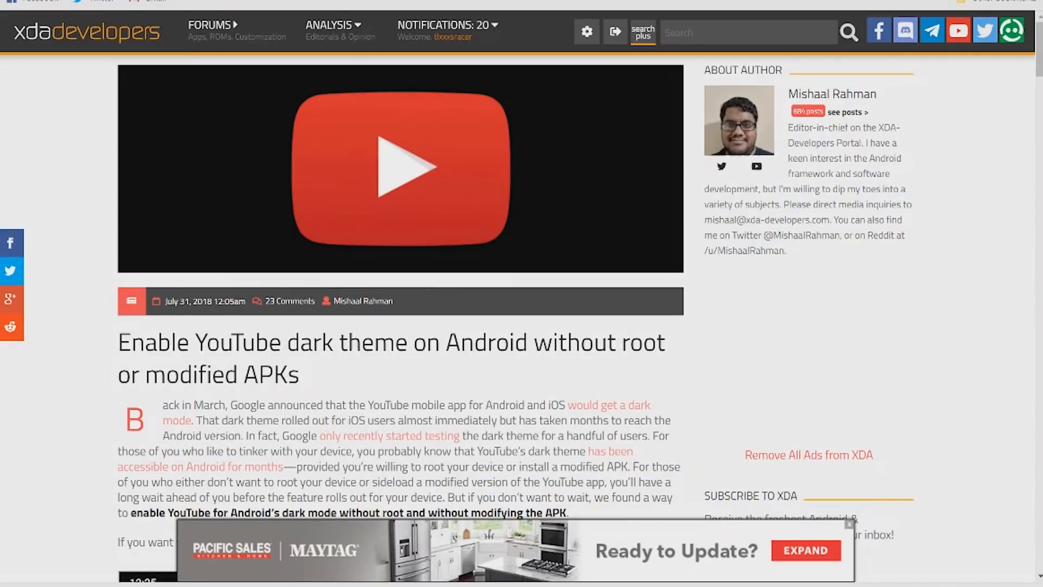
{"action": "mouse_move", "coordinate": [575, 374]}
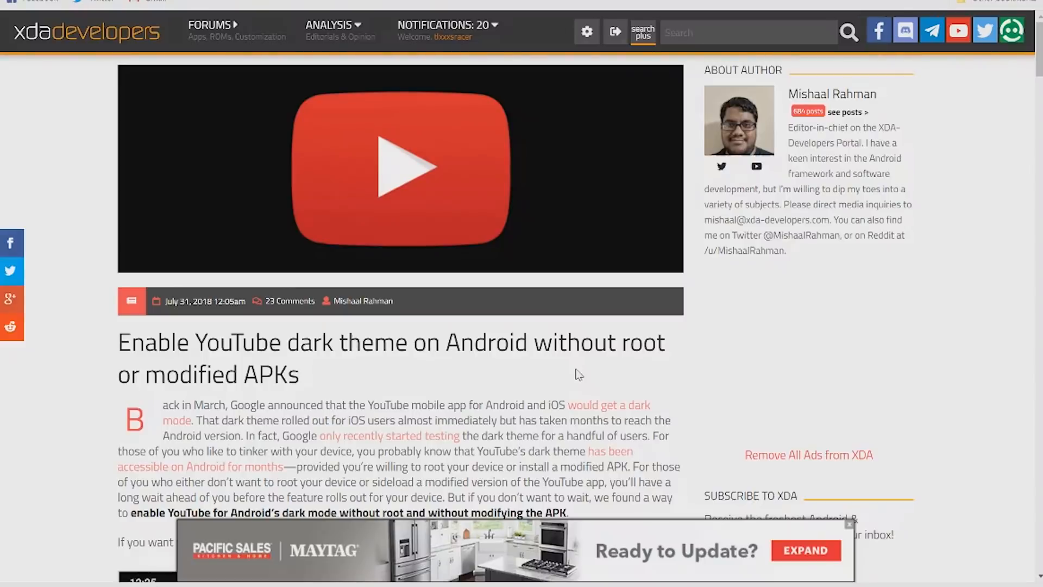
{"action": "scroll", "scroll_direction": "down", "scroll_amount": 3}
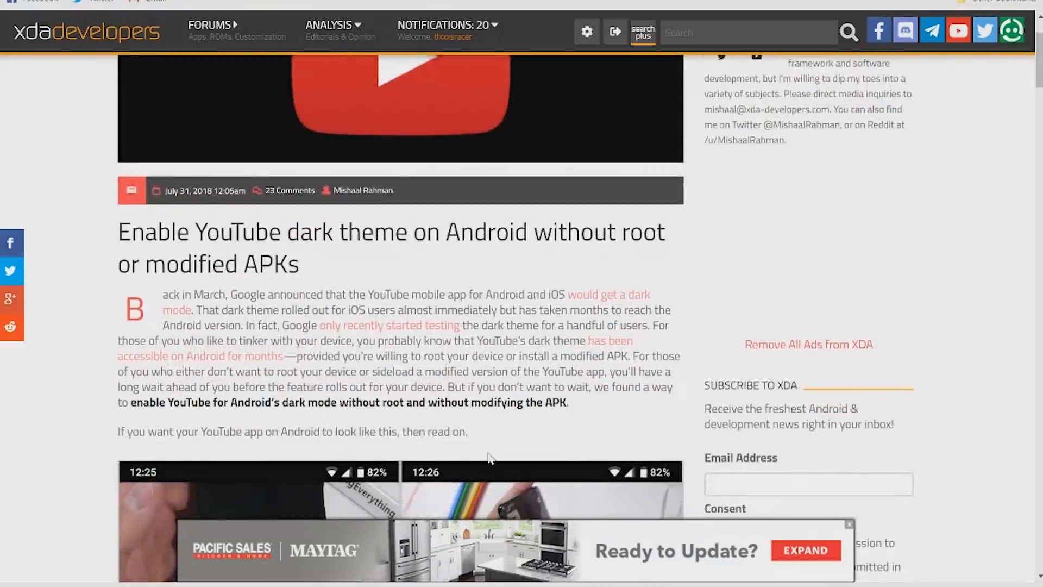
{"action": "scroll", "scroll_direction": "down", "scroll_amount": 3}
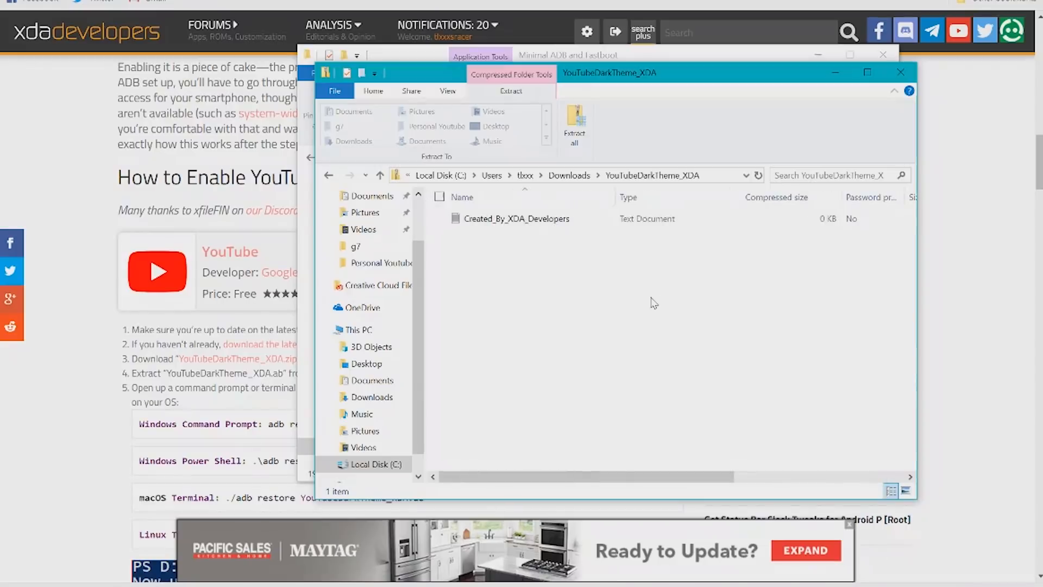
Bring the Minimal ADB and Fastboot folder with YouTubeDarkTheme_XDA.ab to the front.
{"action": "left_click", "coordinate": [600, 57]}
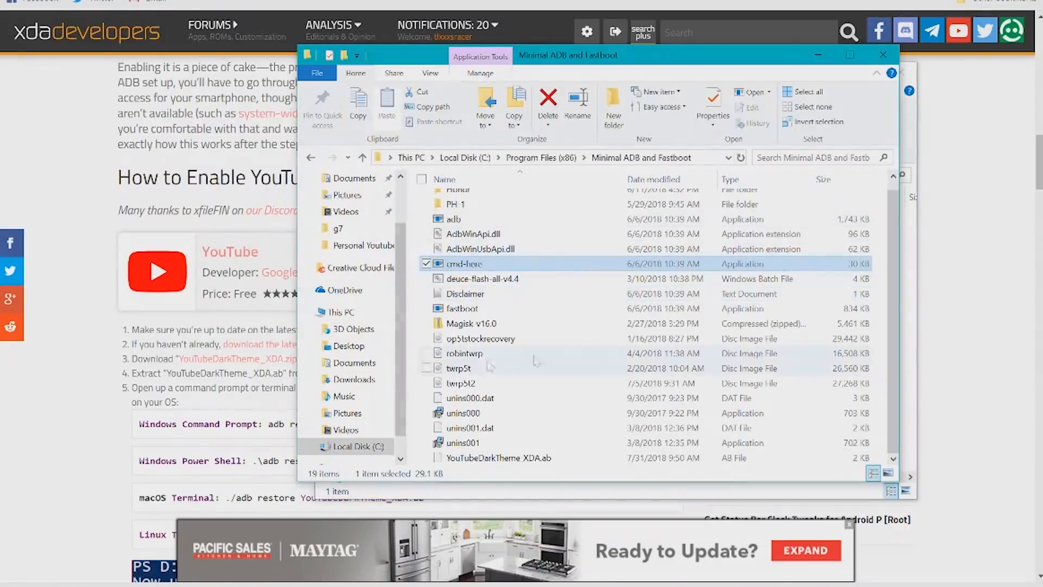
{"action": "mouse_move", "coordinate": [628, 333]}
{"action": "type", "text": "adb devices"}
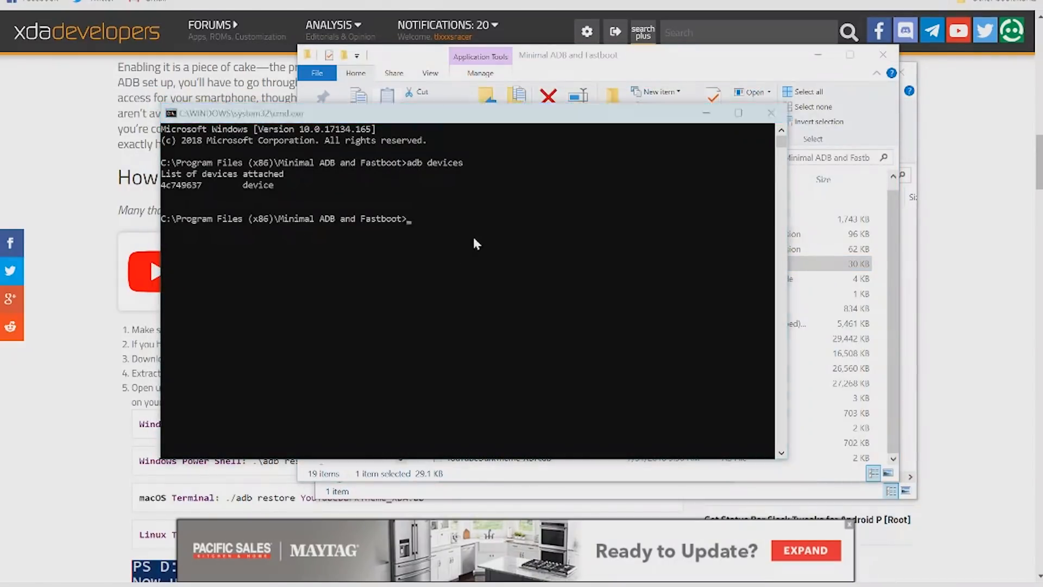
Run 'adb restore YouTubeDarkTheme_XDA.ab' to restore the dark theme backup onto the phone.
{"action": "type", "text": "adb restore YouTubeDarkTheme_XDA.ab"}
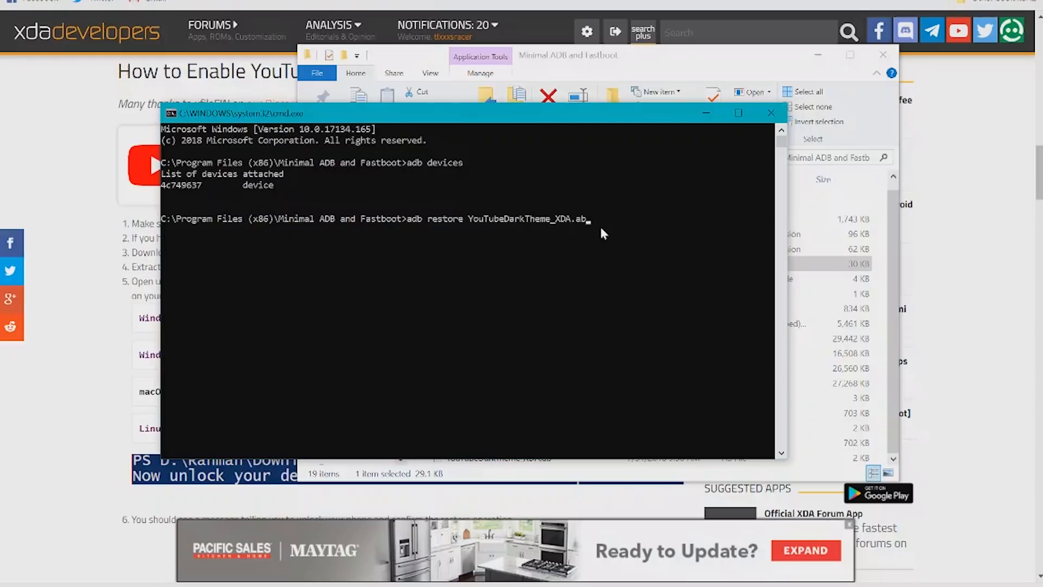
{"action": "key", "text": "Enter"}
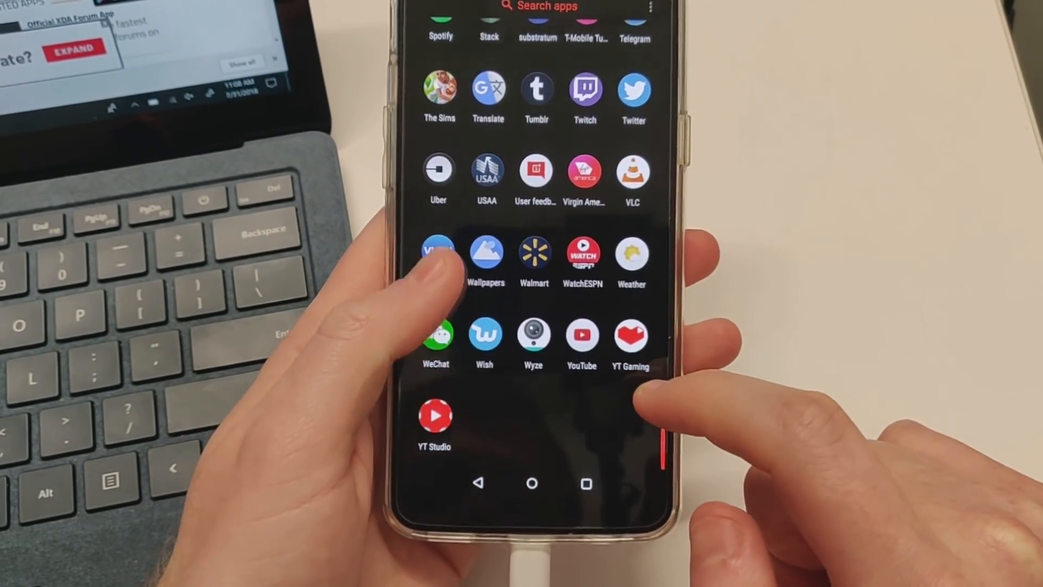
Launch YouTube from the app drawer to see it load with the dark theme.
{"action": "left_click", "coordinate": [581, 335]}
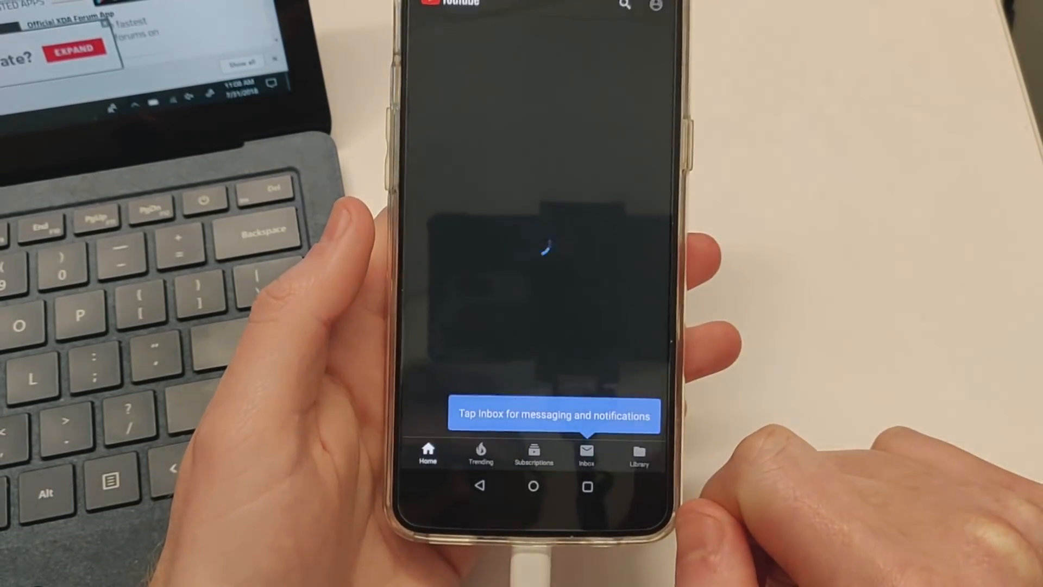